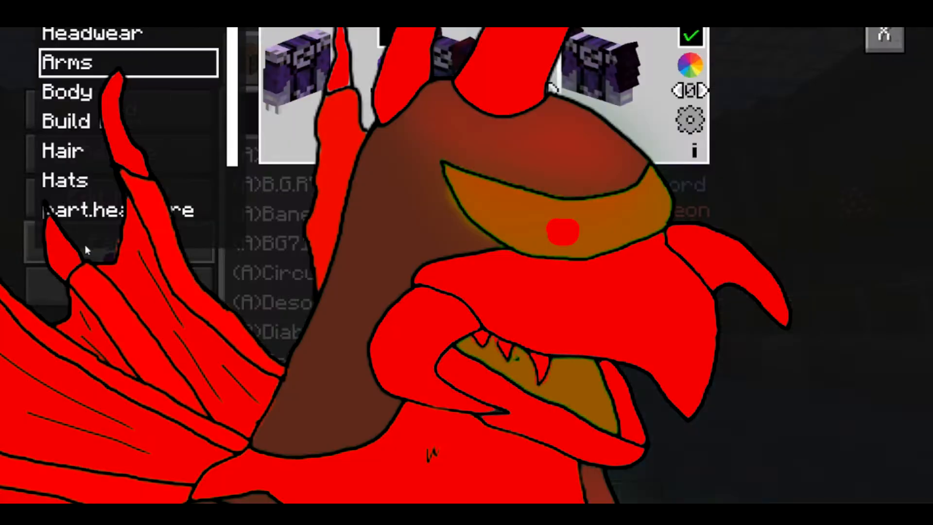
# Close Minecraft's MorePlayerModels parts screen and bring up Blockbench's recent-models start screen.
pyautogui.click(68, 91)
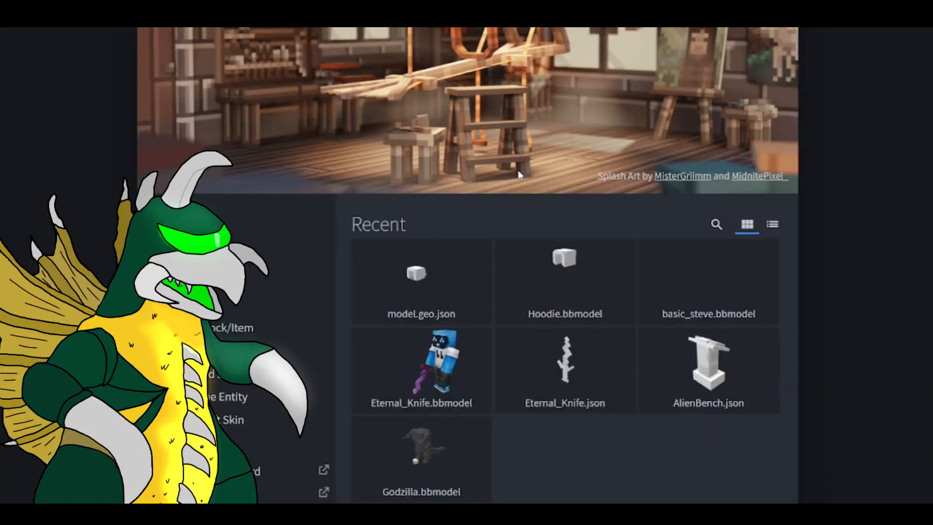
# Create a new Bedrock Entity model from Blockbench's New section.
pyautogui.scroll(-3)
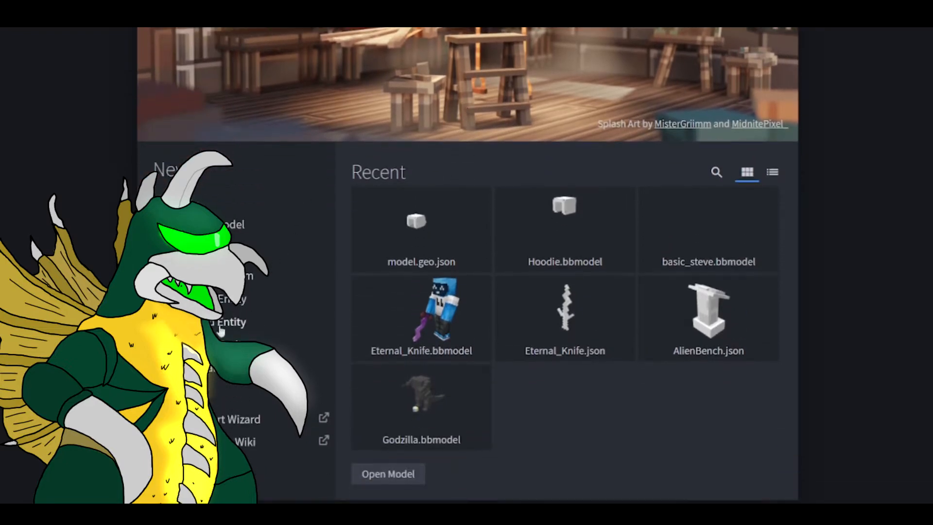
pyautogui.moveTo(223, 321)
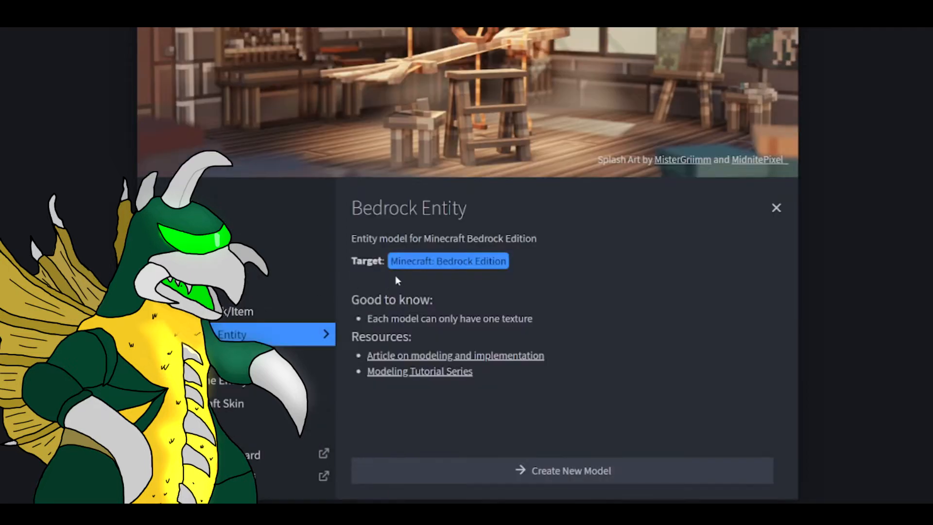
pyautogui.moveTo(419, 283)
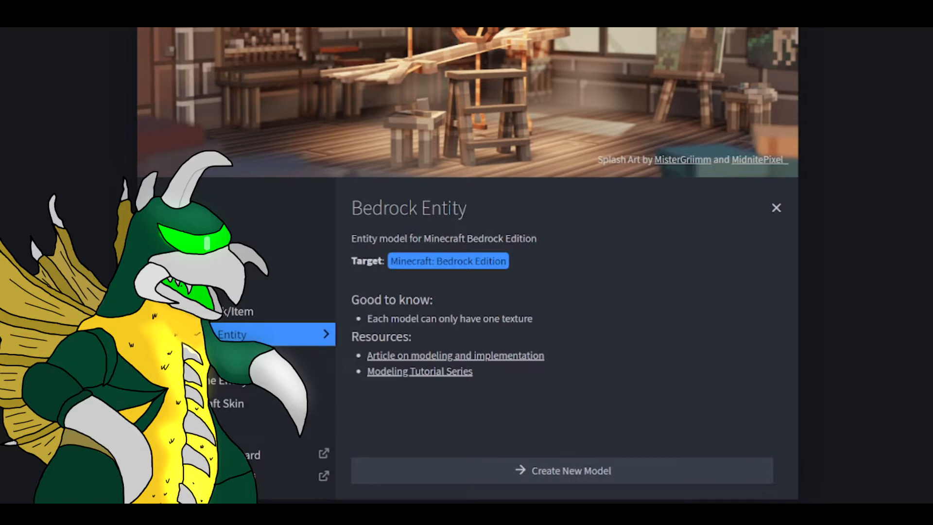
pyautogui.click(562, 470)
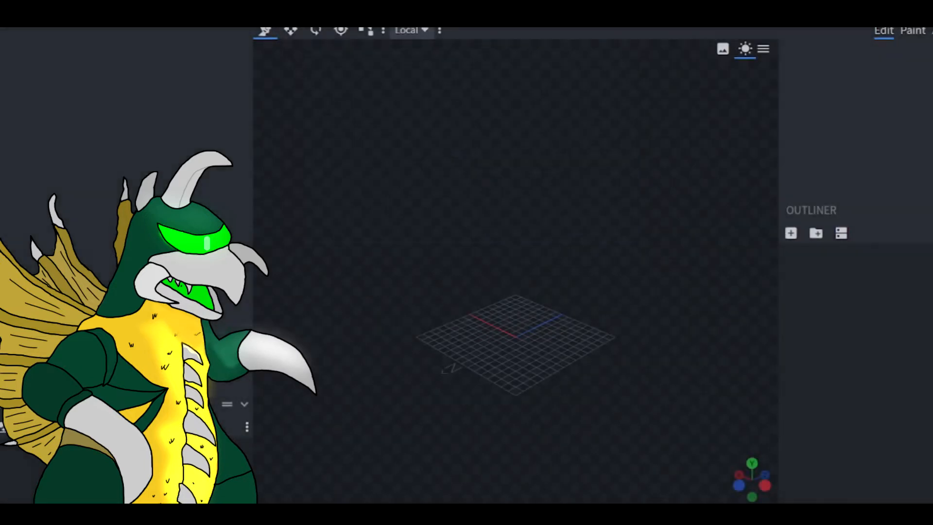
pyautogui.moveTo(492, 279)
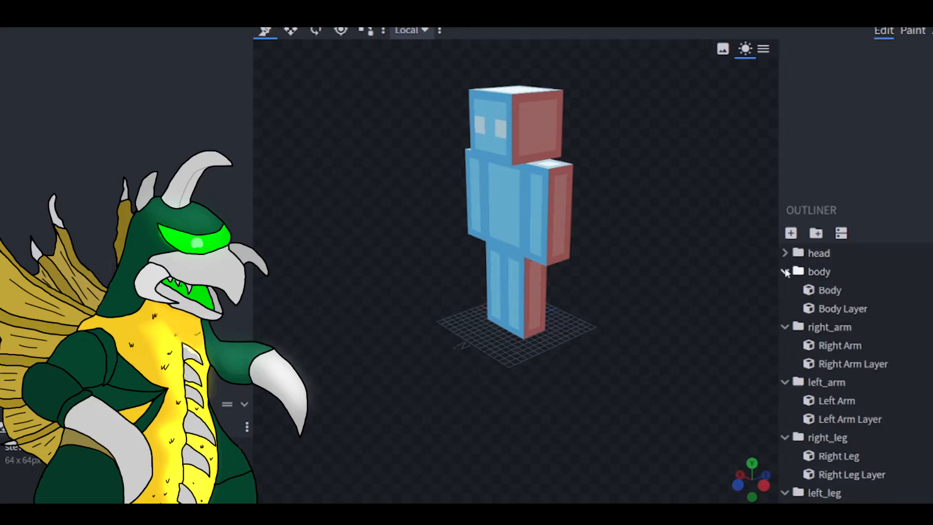
# Collapse the body group in the Steve model's Outliner.
pyautogui.click(785, 271)
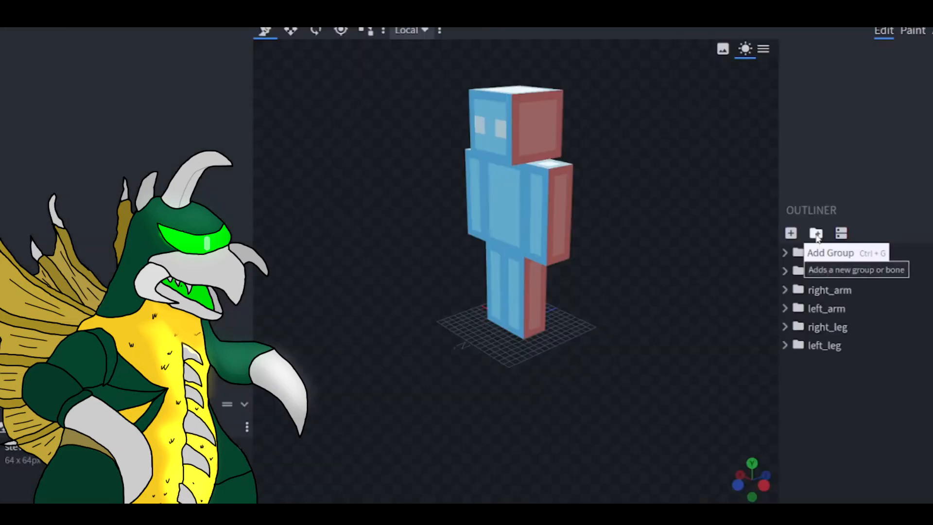
pyautogui.moveTo(498, 390)
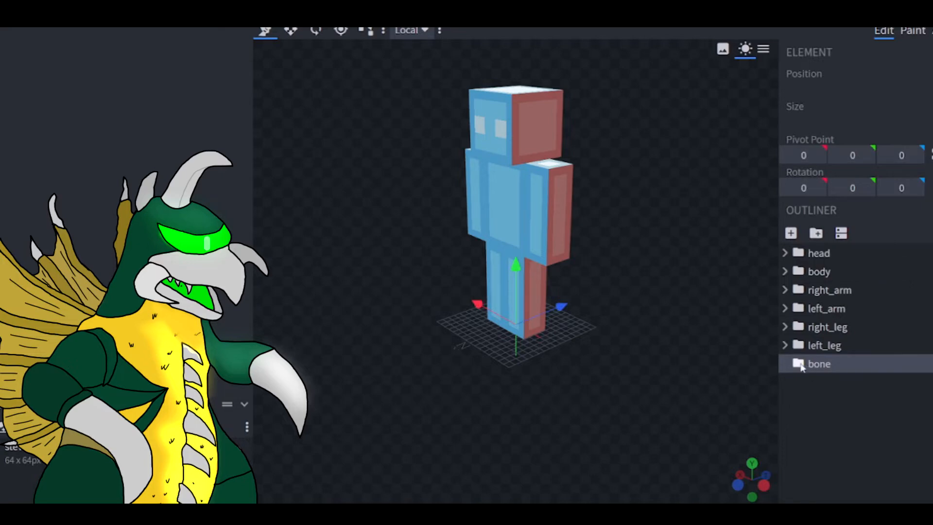
# Rename the new bone group, beginning the name with 'H'.
pyautogui.doubleClick(820, 363)
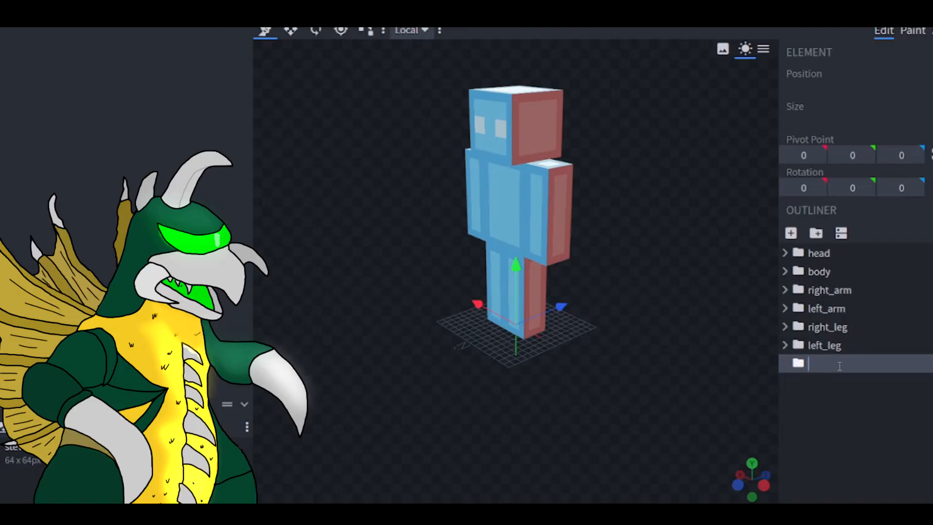
pyautogui.write('H')
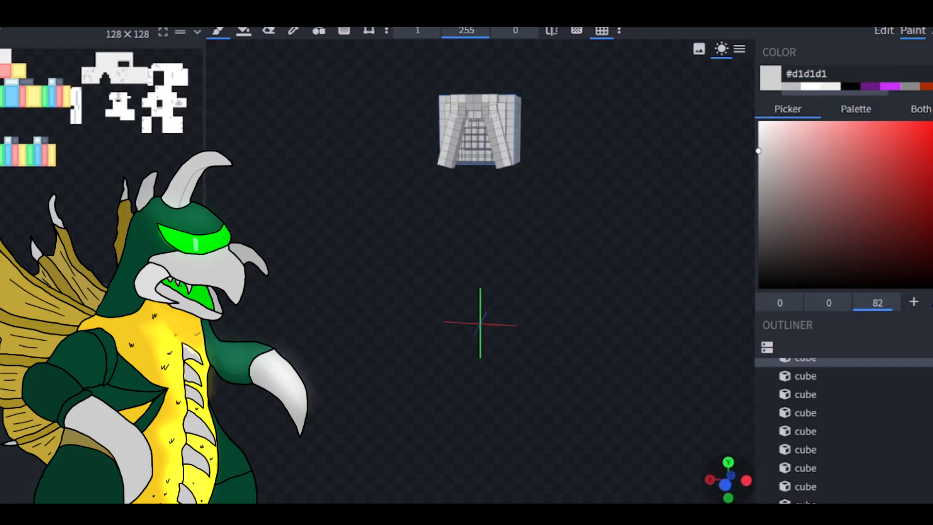
pyautogui.moveTo(601, 250)
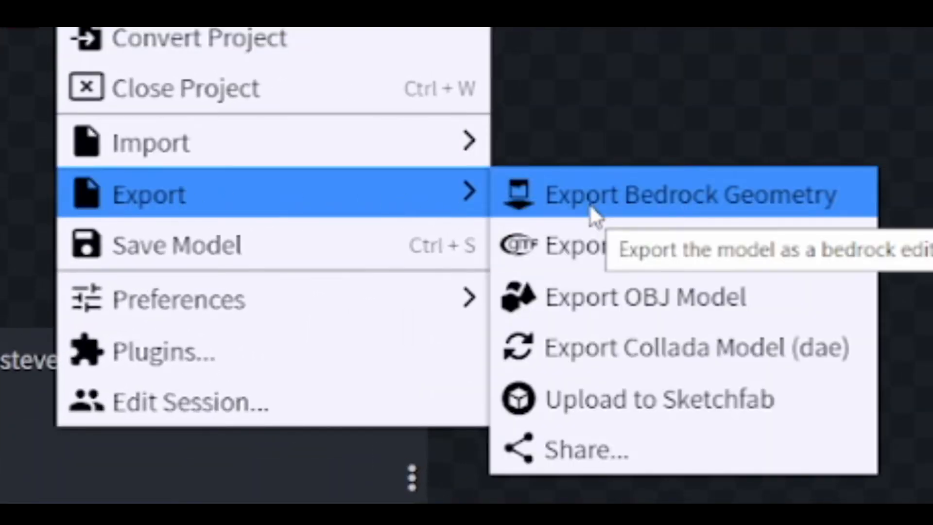
# Export the hoodie model with Export Bedrock Geometry.
pyautogui.click(684, 194)
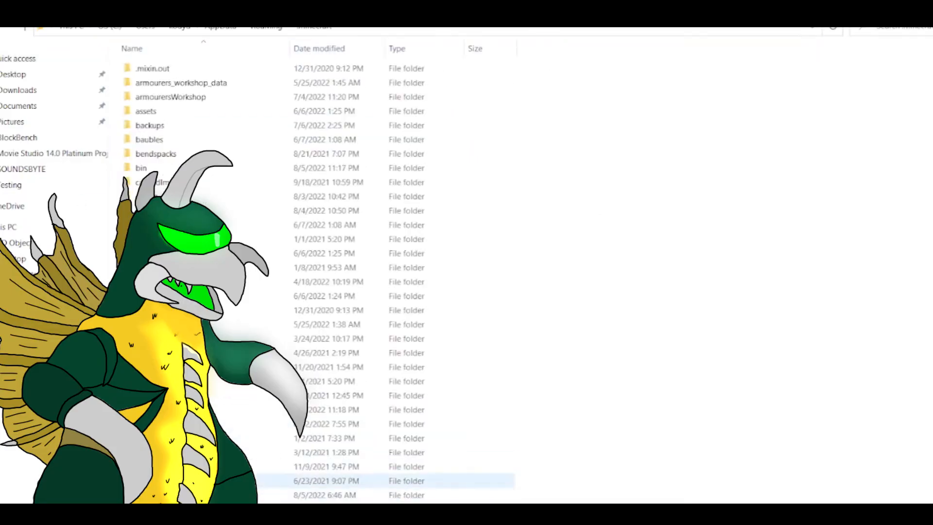
# Browse the Minecraft directory and open the moreplayermodels parts folder.
pyautogui.scroll(-3)
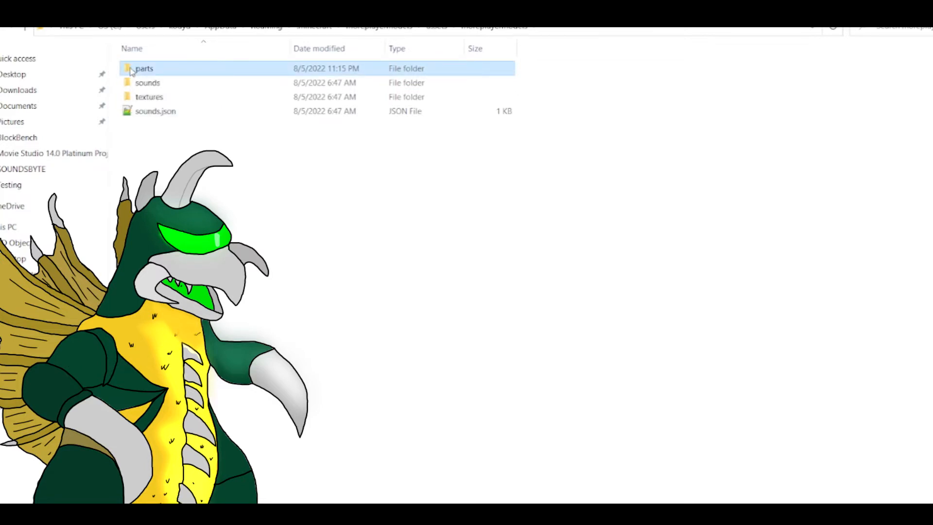
pyautogui.doubleClick(144, 68)
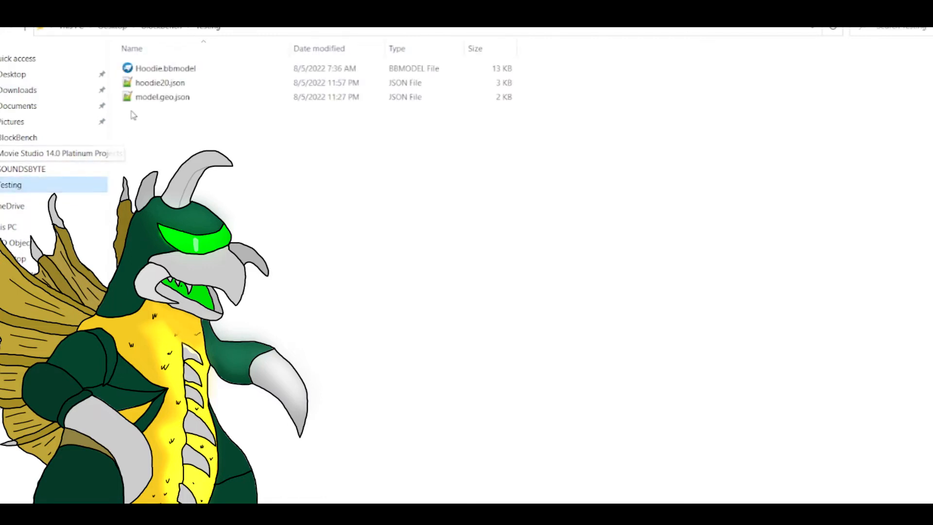
# Open hoodie20.json from the Testing folder in Notepad++.
pyautogui.rightClick(161, 82)
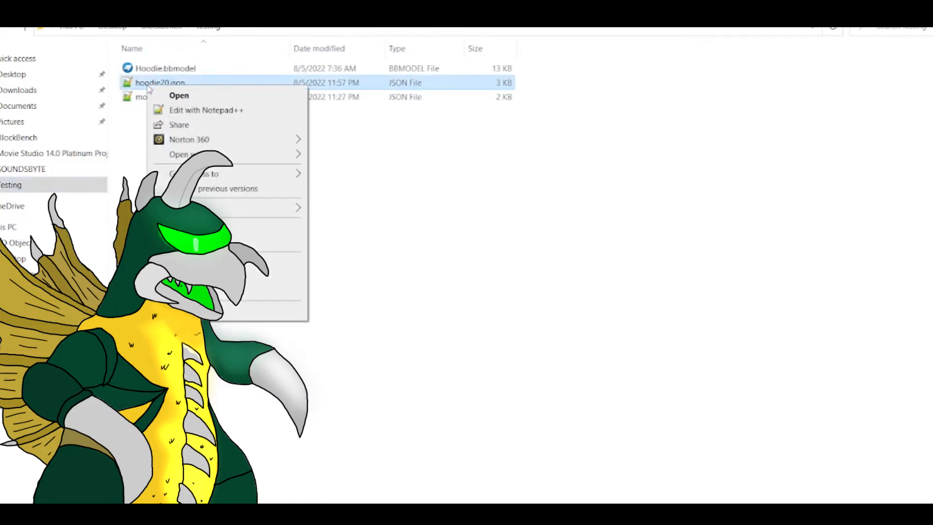
pyautogui.click(178, 96)
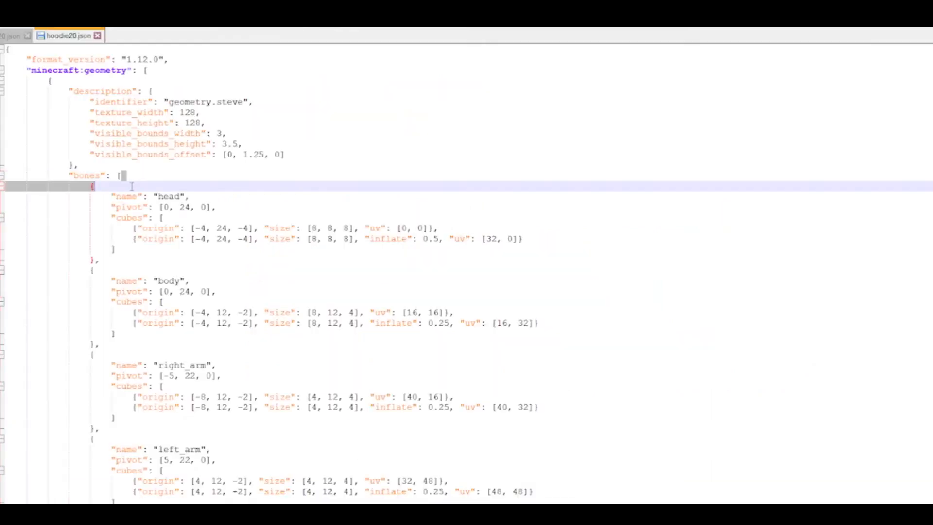
# Scroll through hoodie20.json's bones list to the single hoodie bone with its cubes.
pyautogui.scroll(-3)
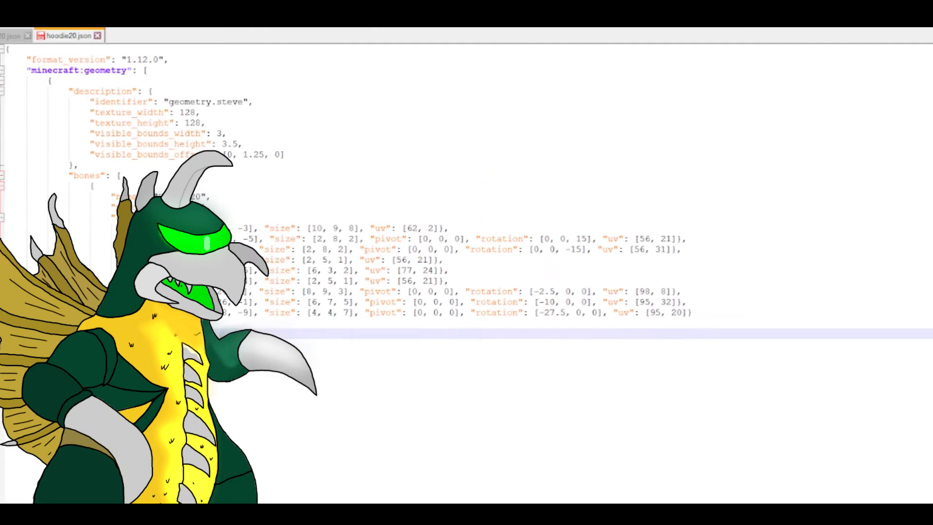
# Select all of hoodie20.json's geometry text and copy it.
pyautogui.moveTo(238, 302); pyautogui.dragTo(690, 313)
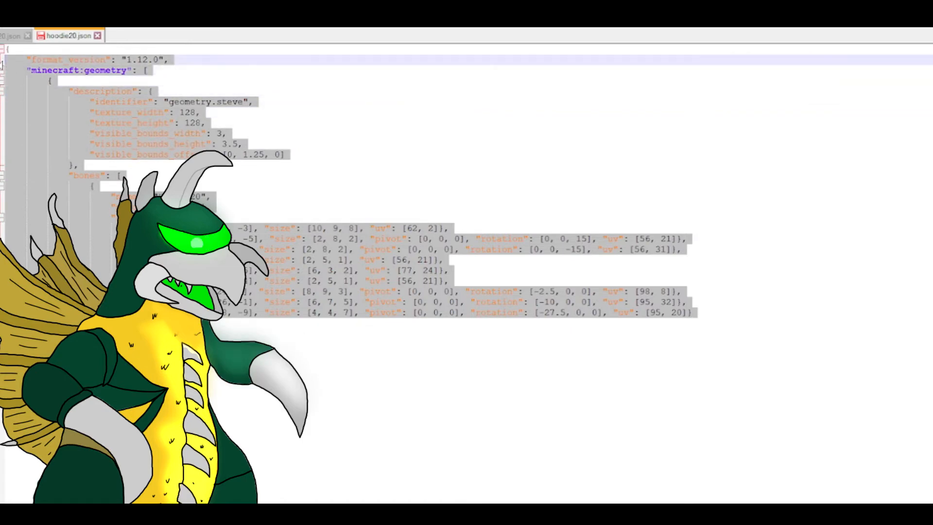
pyautogui.moveTo(10, 64)
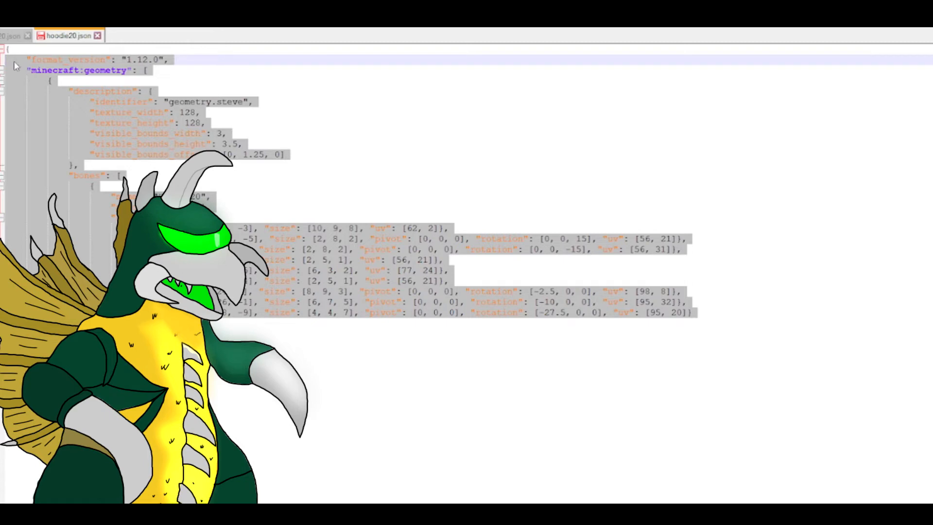
pyautogui.rightClick(18, 66)
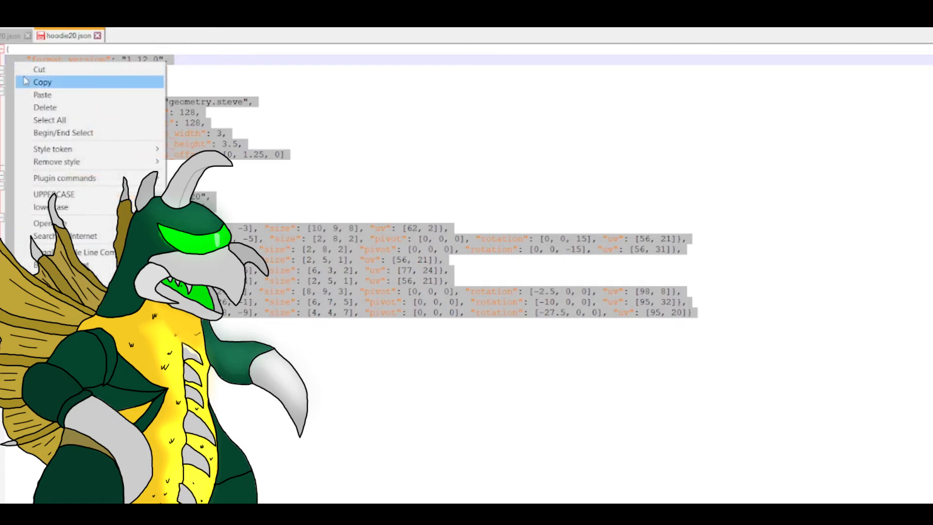
pyautogui.click(42, 82)
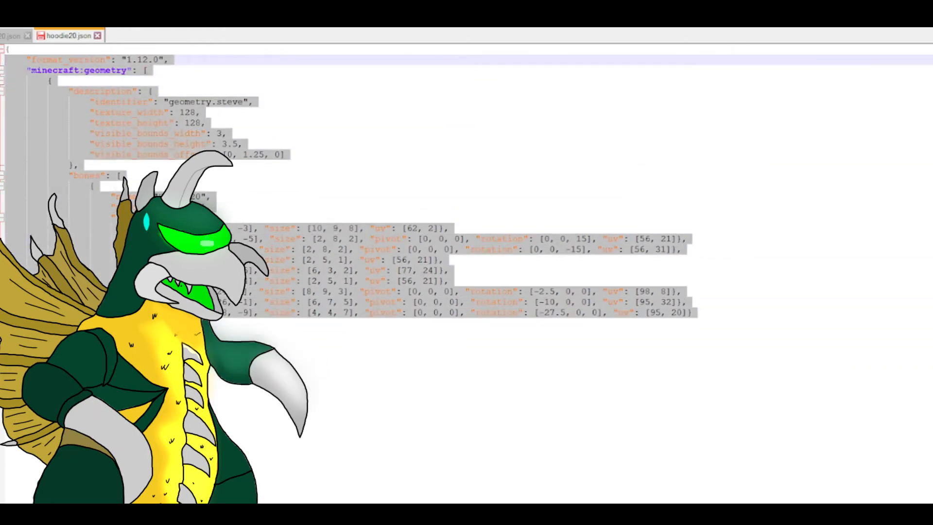
pyautogui.rightClick(90, 59)
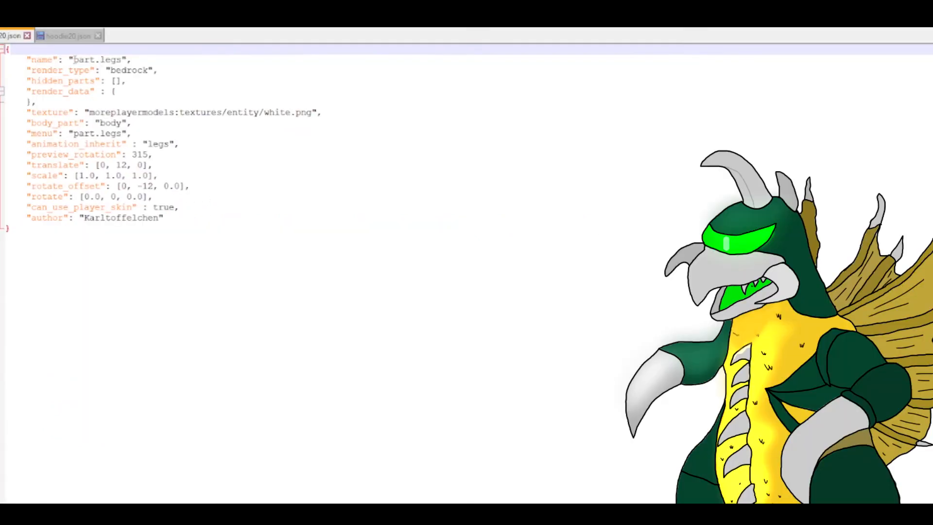
# Replace 'legs' in the part name, starting to type 'z' for zhoodie.
pyautogui.click(119, 59)
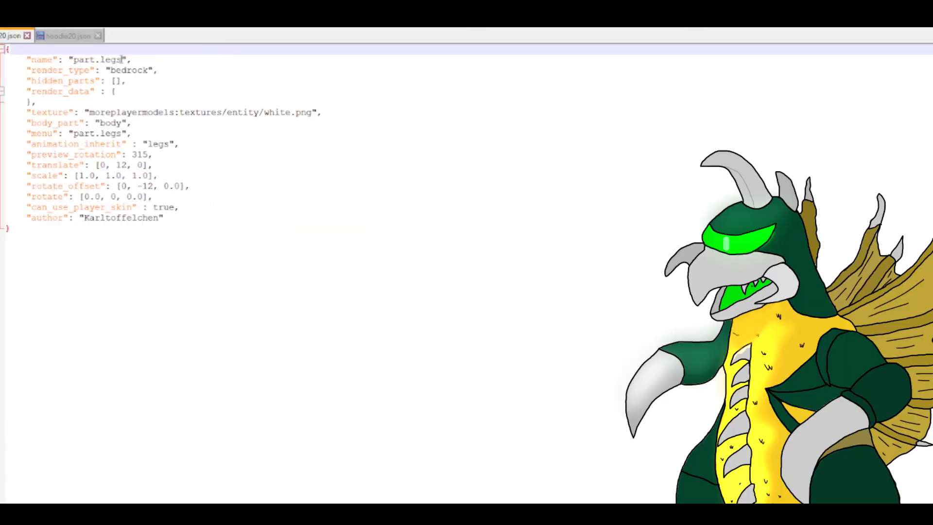
pyautogui.doubleClick(108, 59)
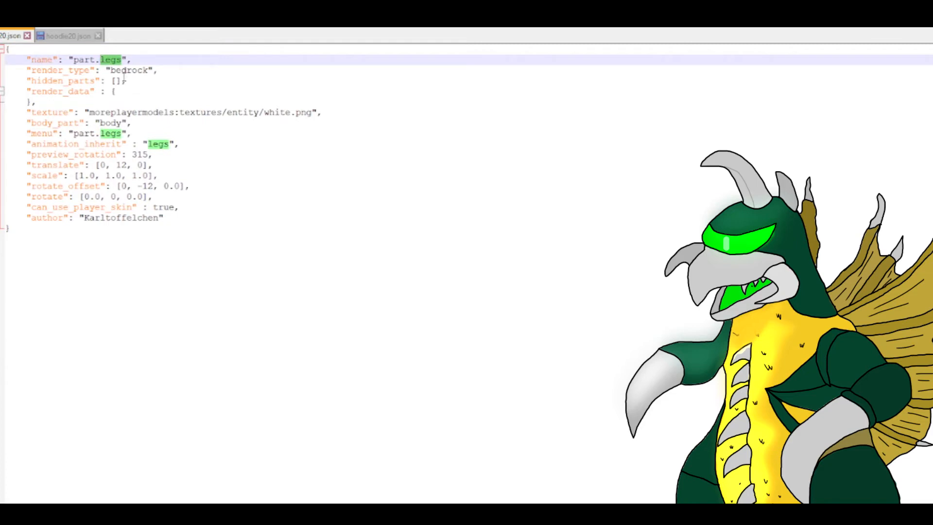
pyautogui.write('zhoodi')
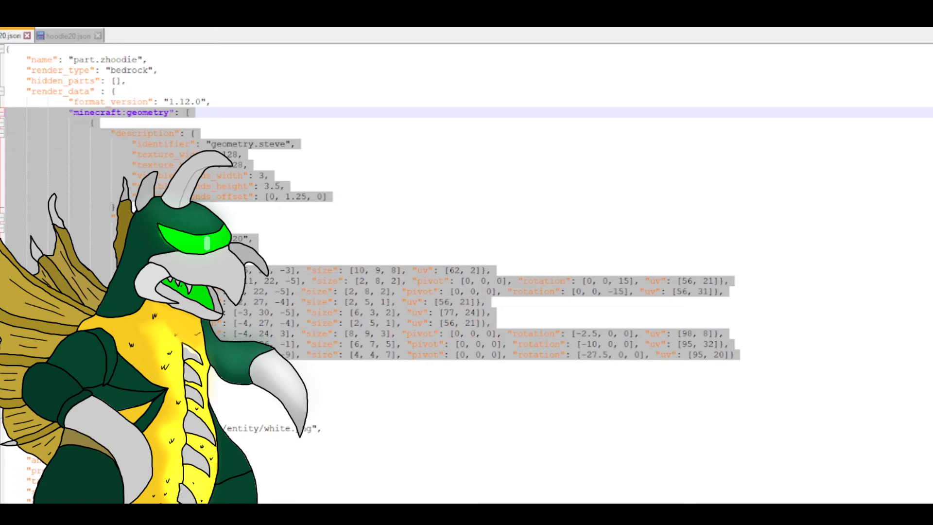
# Change the part's body_part value from 'body' to 'head'.
pyautogui.scroll(-3)
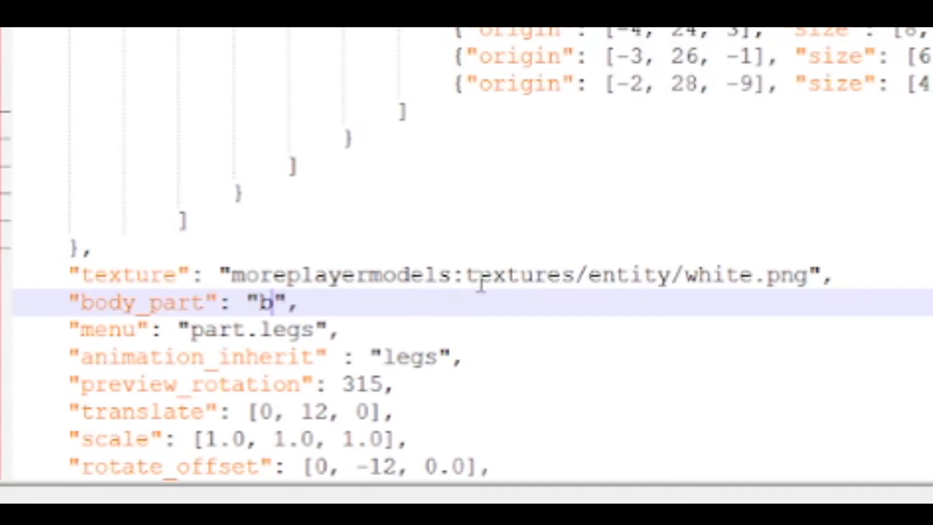
pyautogui.write('ead')
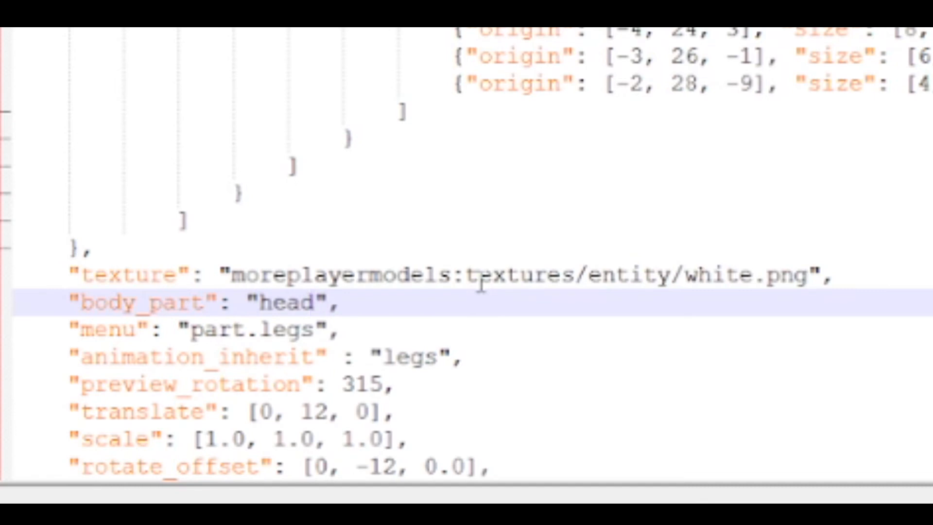
pyautogui.moveTo(169, 295)
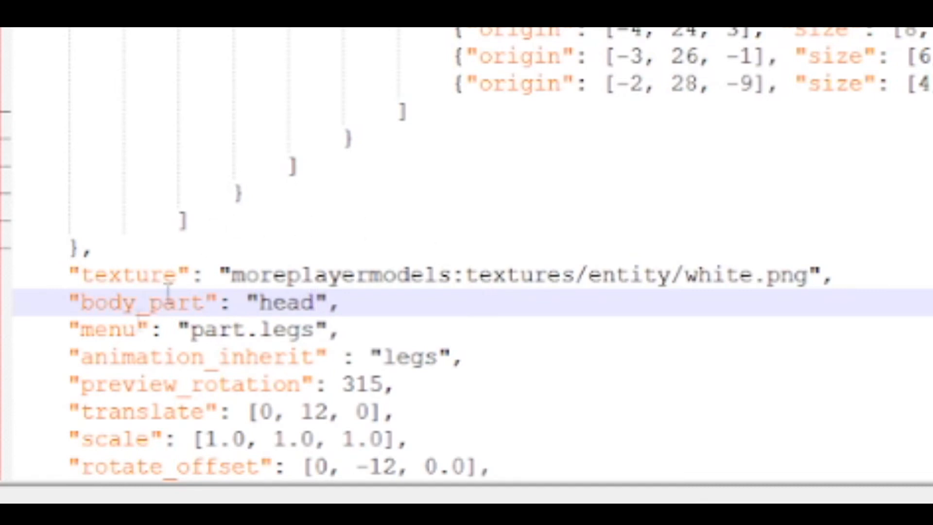
pyautogui.click(316, 328)
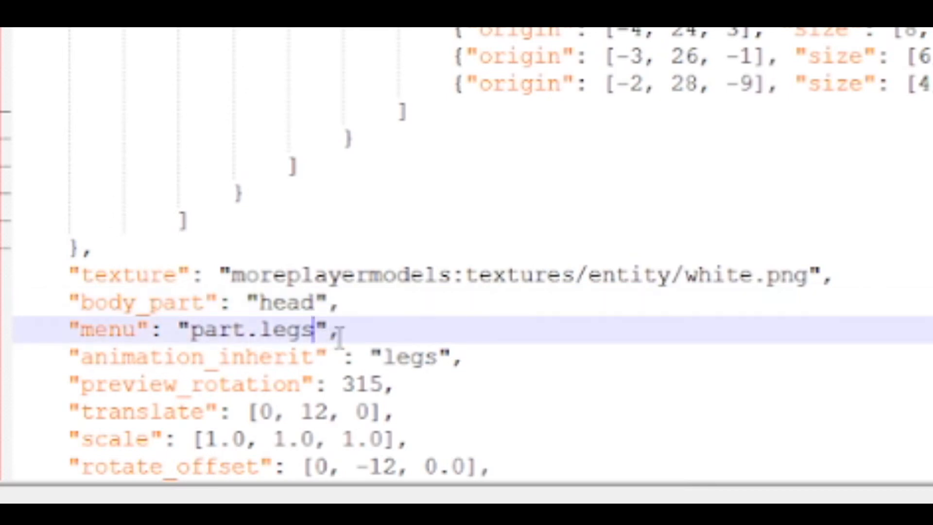
# Replace 'legs' in the menu value with the head-wear category name 'hatware'.
pyautogui.press('BackSpace')
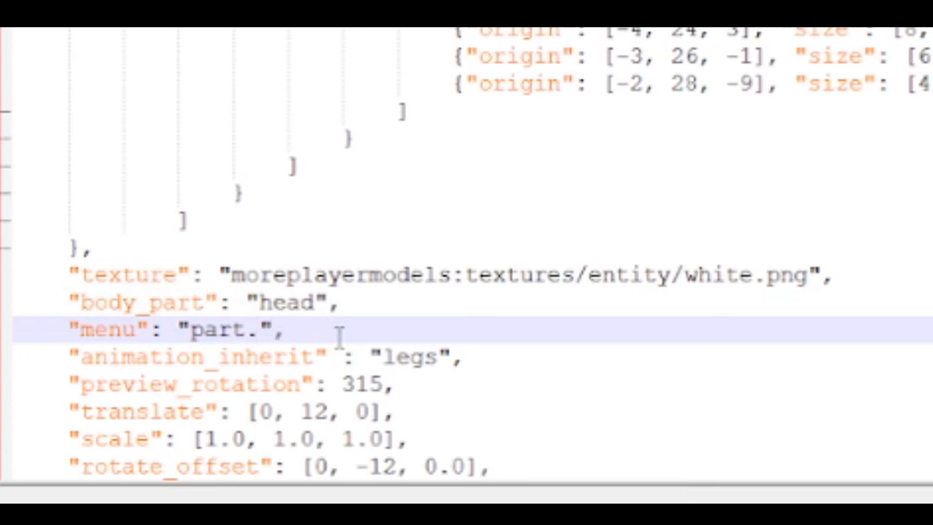
pyautogui.write('hat')
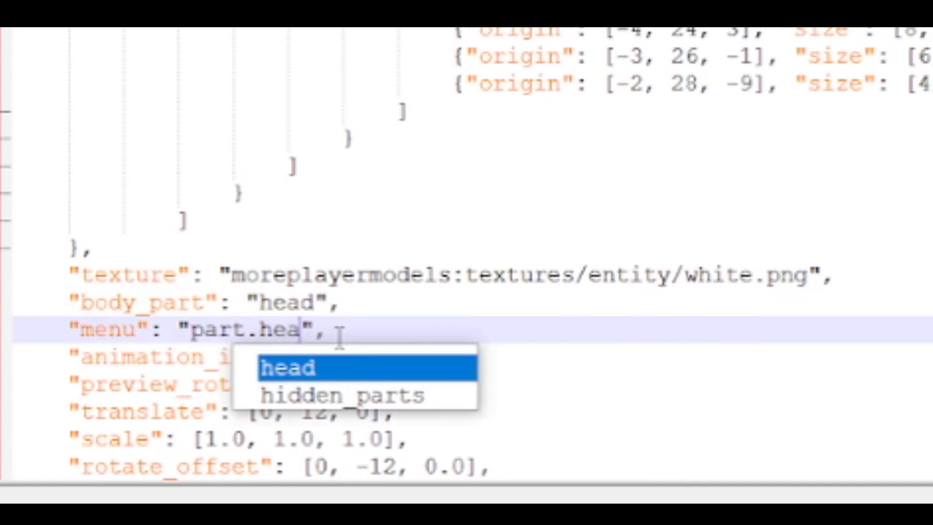
pyautogui.write('ware')
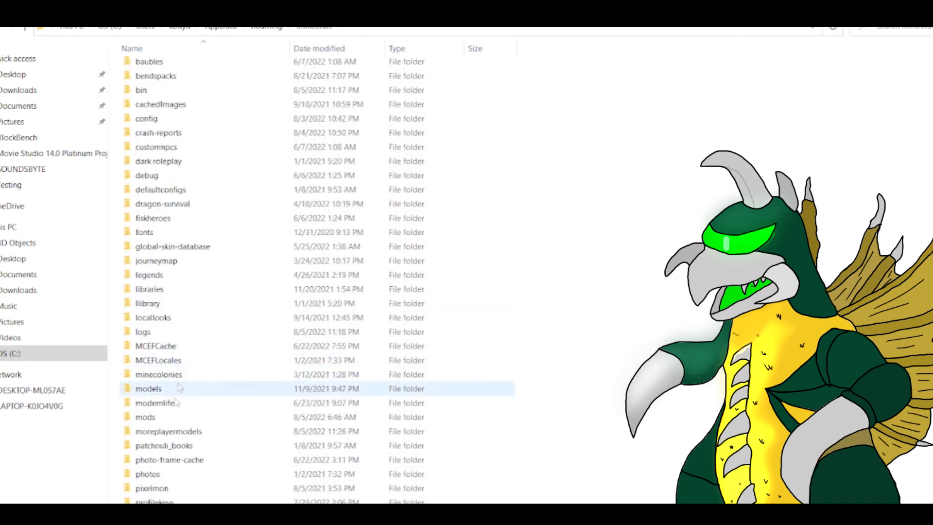
# Open the moreplayermodels folder in the .minecraft directory.
pyautogui.scroll(-3)
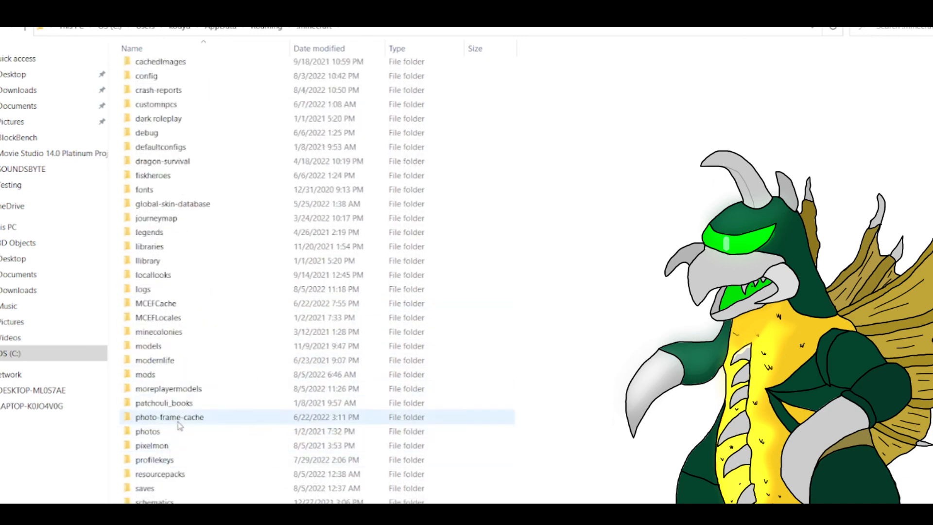
pyautogui.scroll(-3)
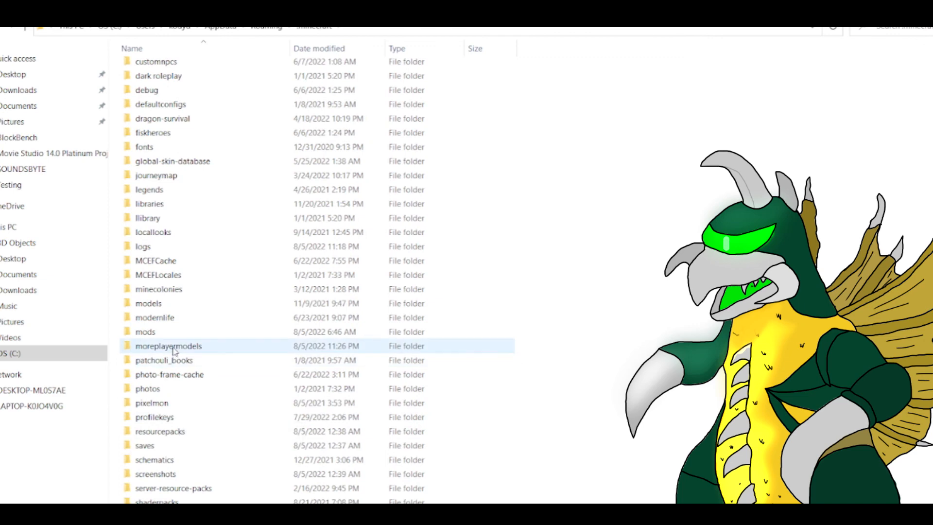
pyautogui.doubleClick(168, 345)
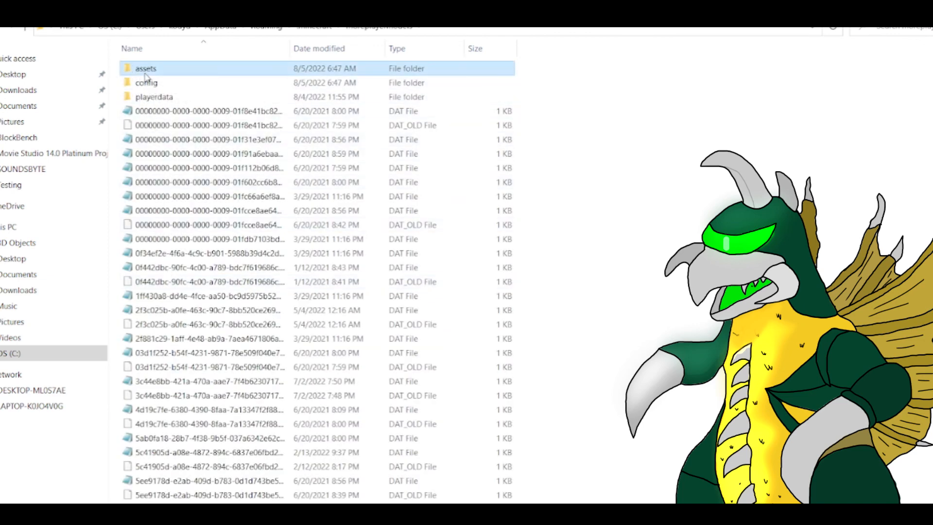
# Navigate through assets to the parts folder and select hoodie20.json.
pyautogui.doubleClick(146, 68)
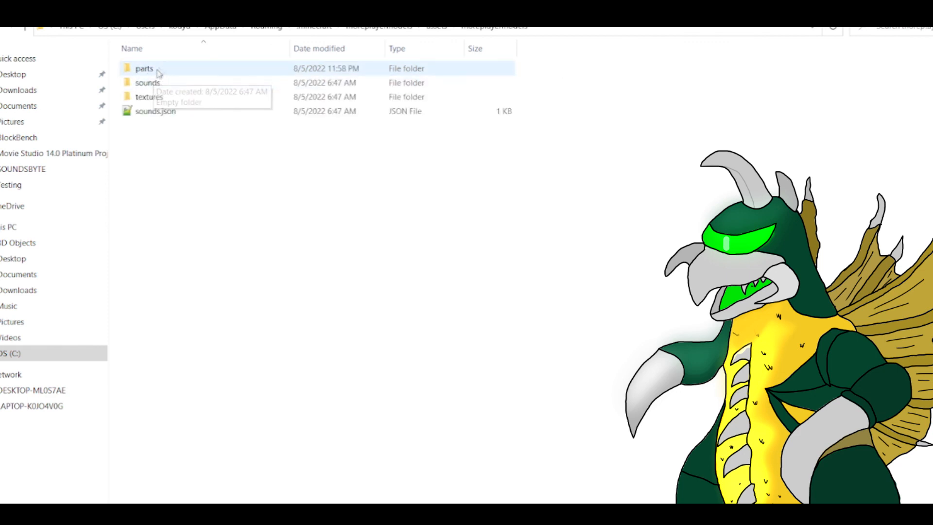
pyautogui.doubleClick(144, 68)
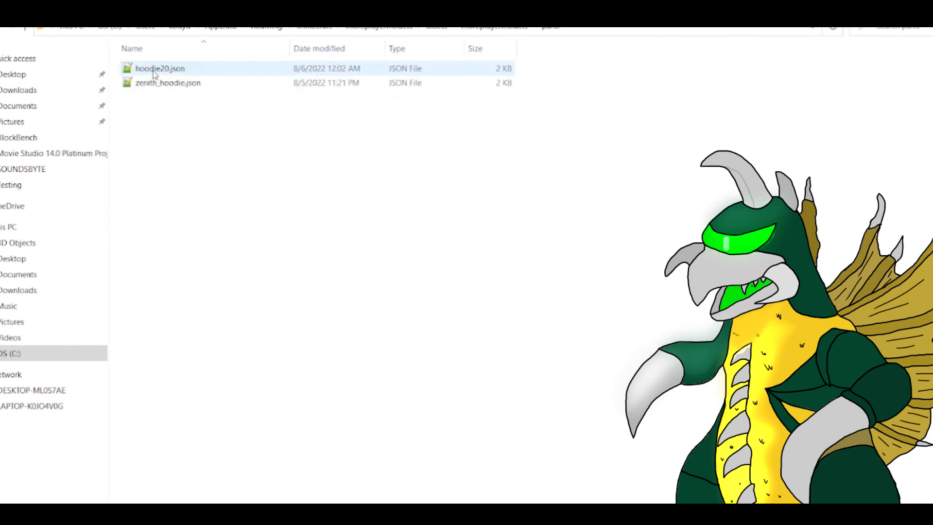
pyautogui.click(167, 83)
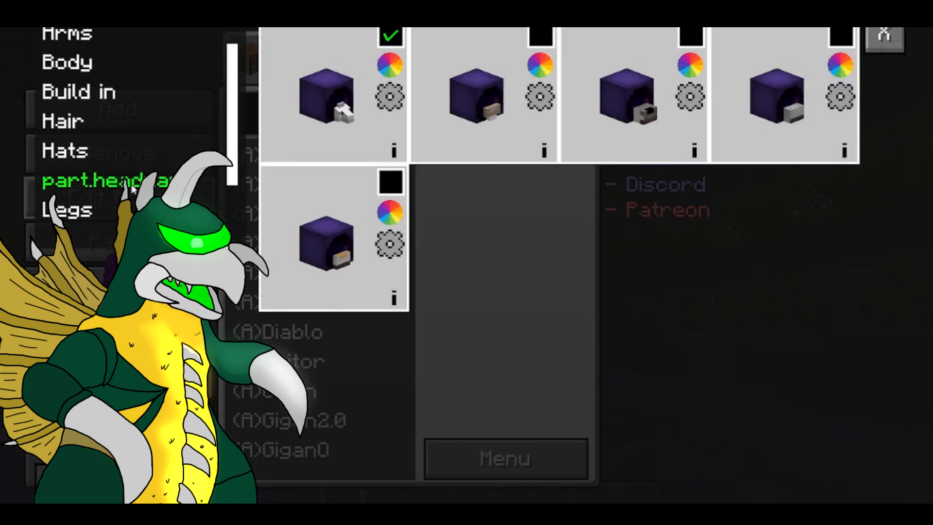
# Open the new part.headware category in the MorePlayerModels part list.
pyautogui.click(107, 180)
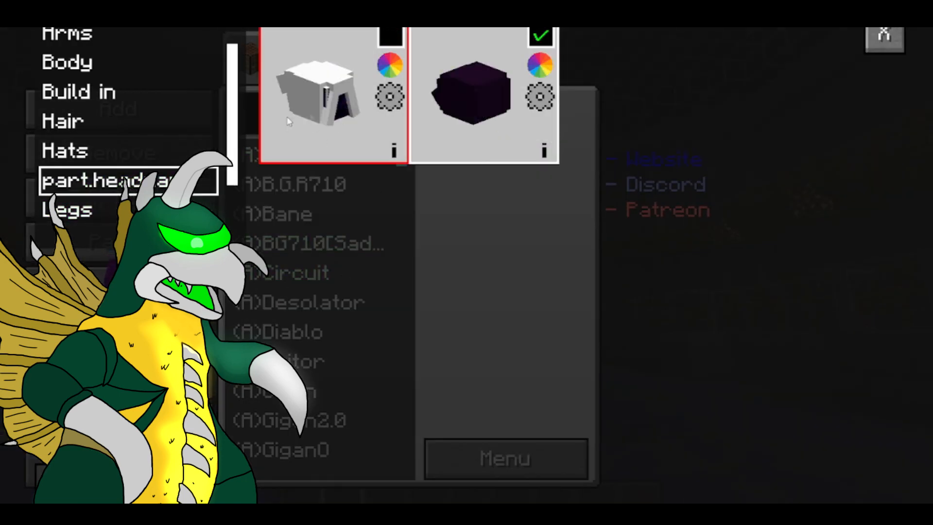